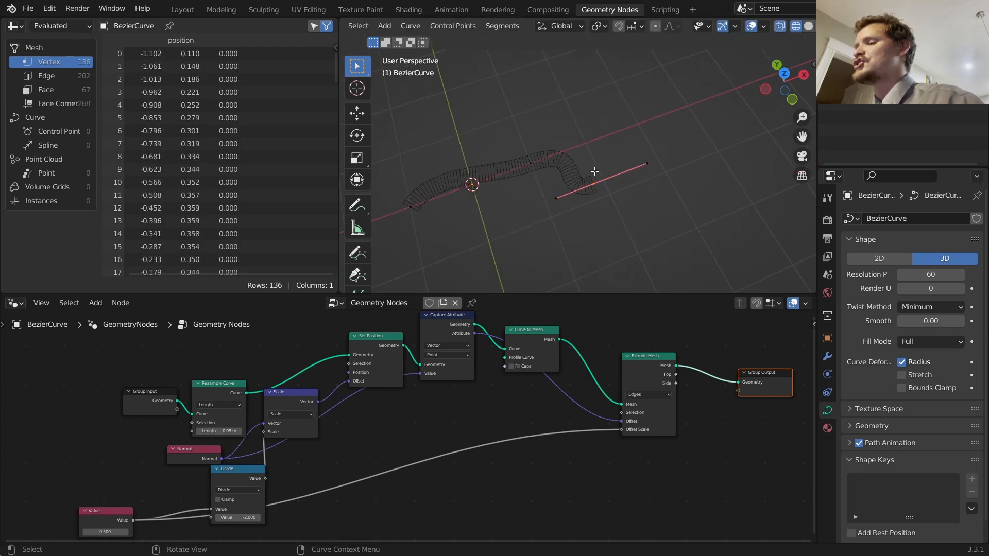
Reshape the Bezier curve into a gentle arc and return to Object Mode.
key("Tab")
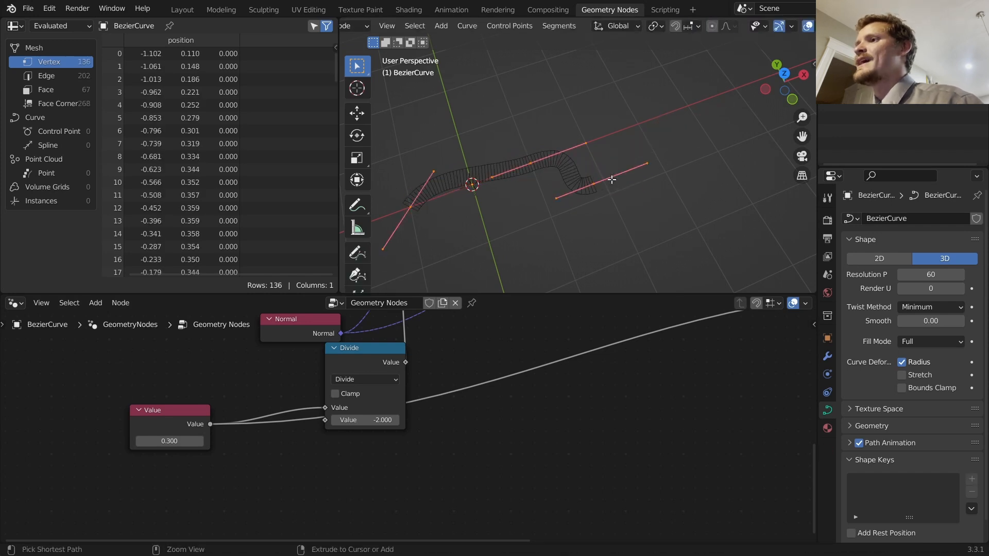
key("Tab")
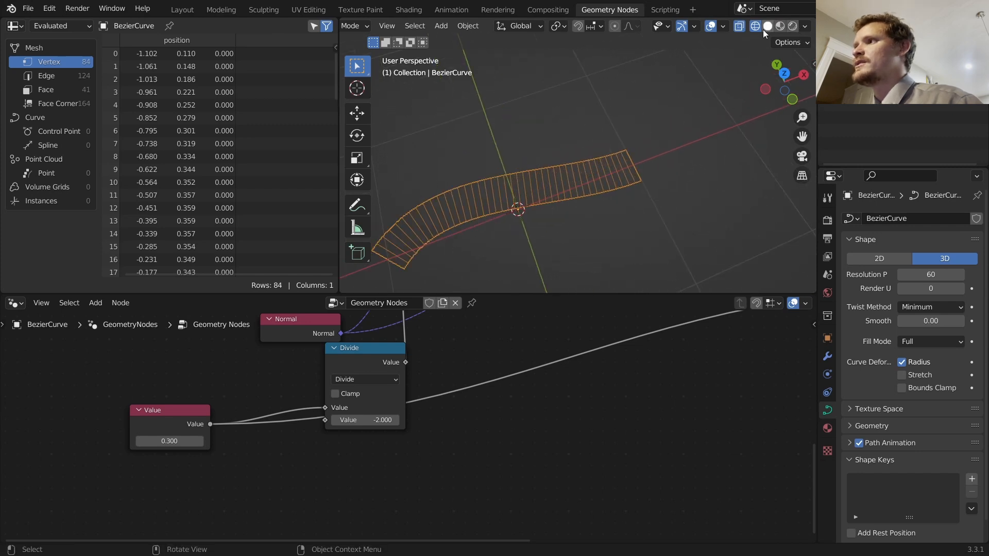
Switch the viewport to Solid shading so the strip shows as a ribbon surface.
left_click(767, 25)
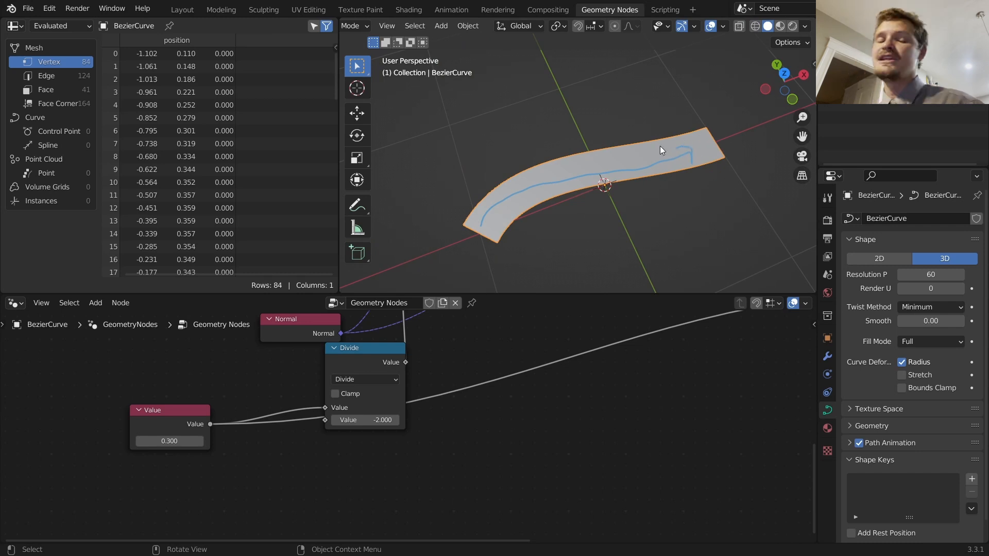
mouse_move(604, 201)
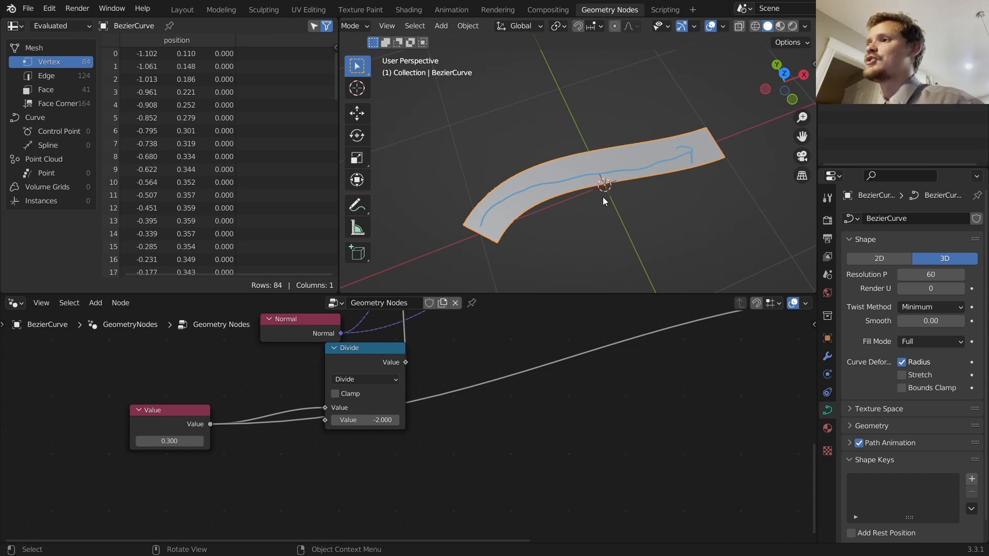
mouse_move(479, 235)
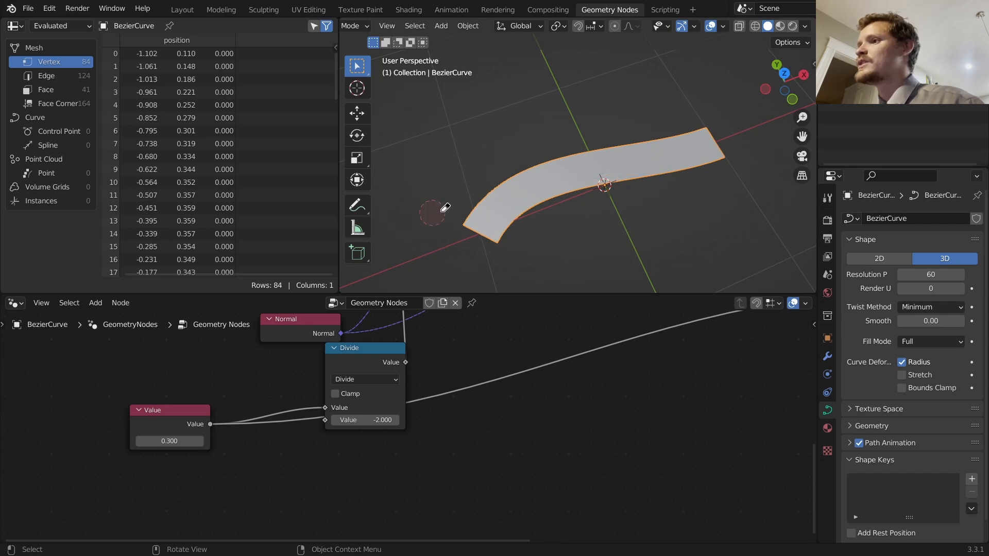
mouse_move(571, 172)
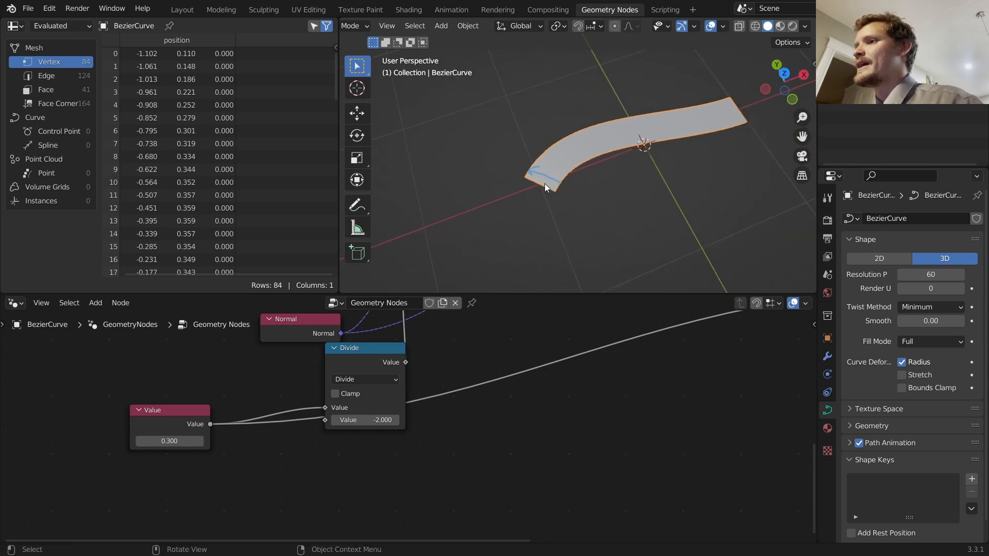
mouse_move(586, 134)
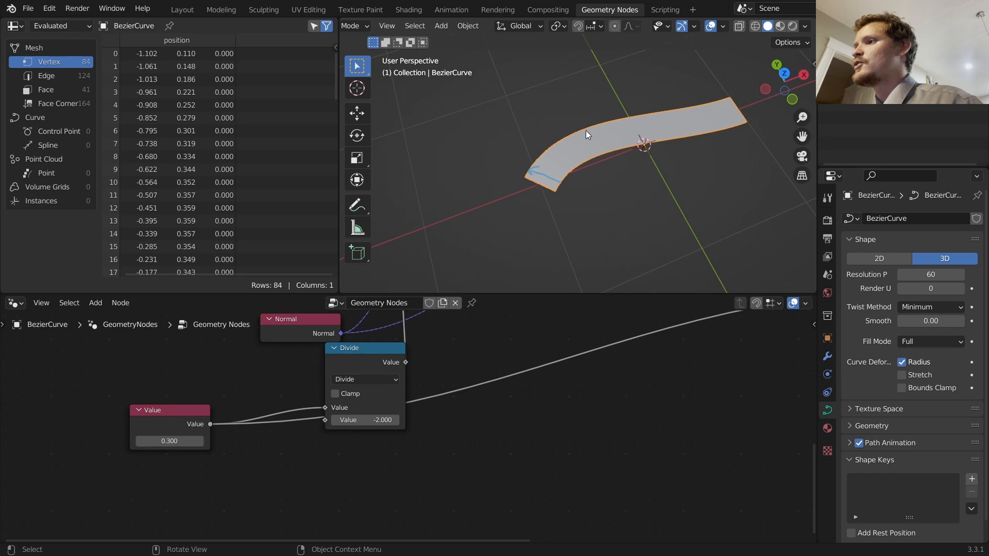
mouse_move(748, 107)
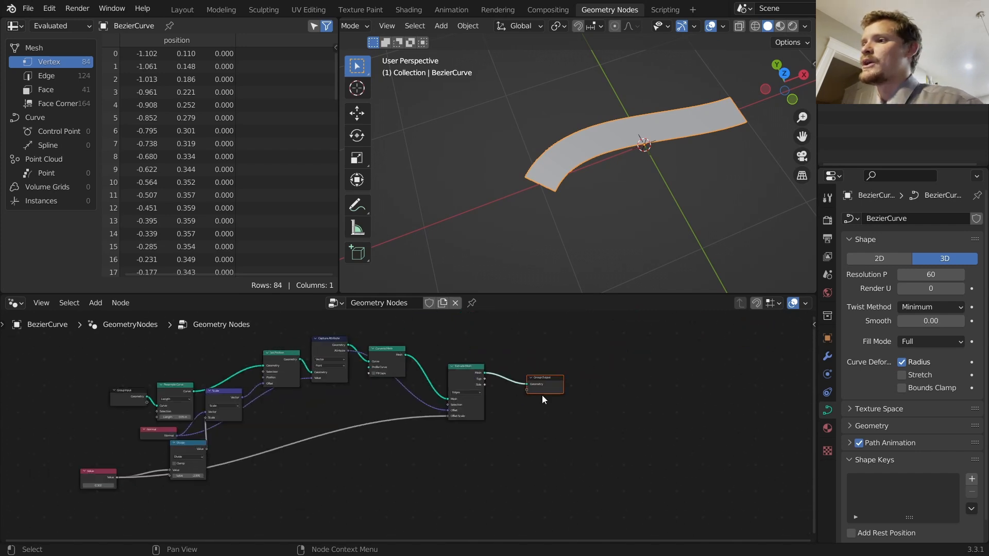
Insert a Set Material node before Group Output and make the second editor a Shader Editor.
type("set")
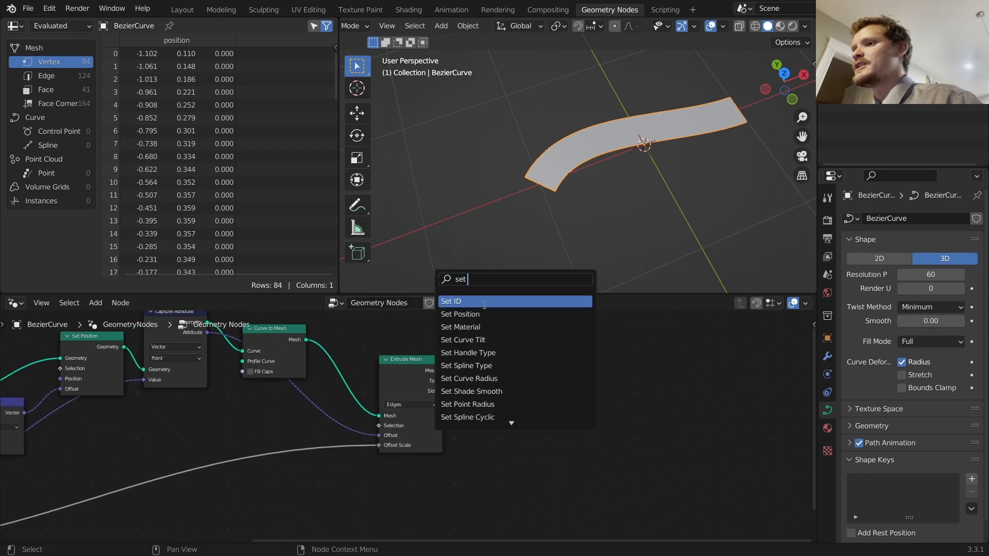
left_click(461, 327)
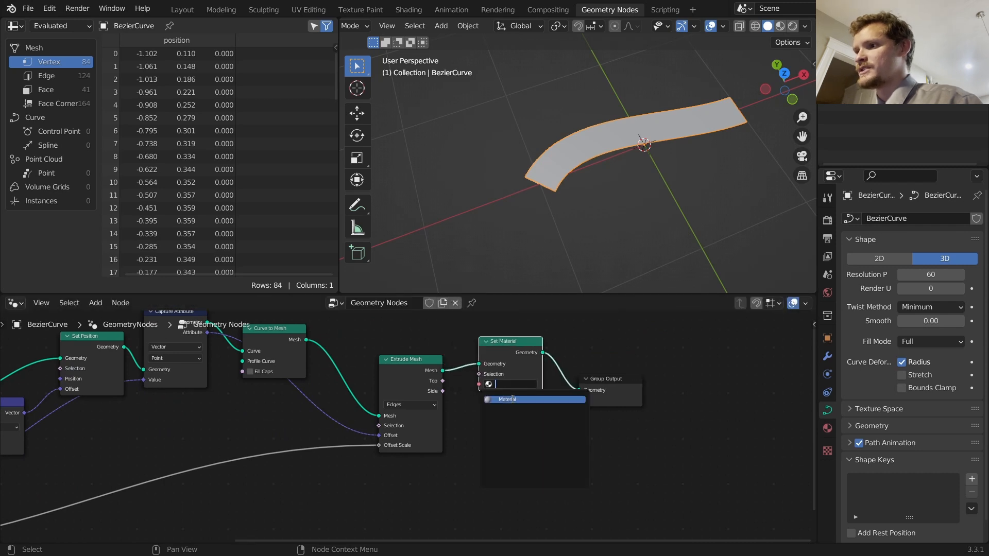
left_click(516, 384)
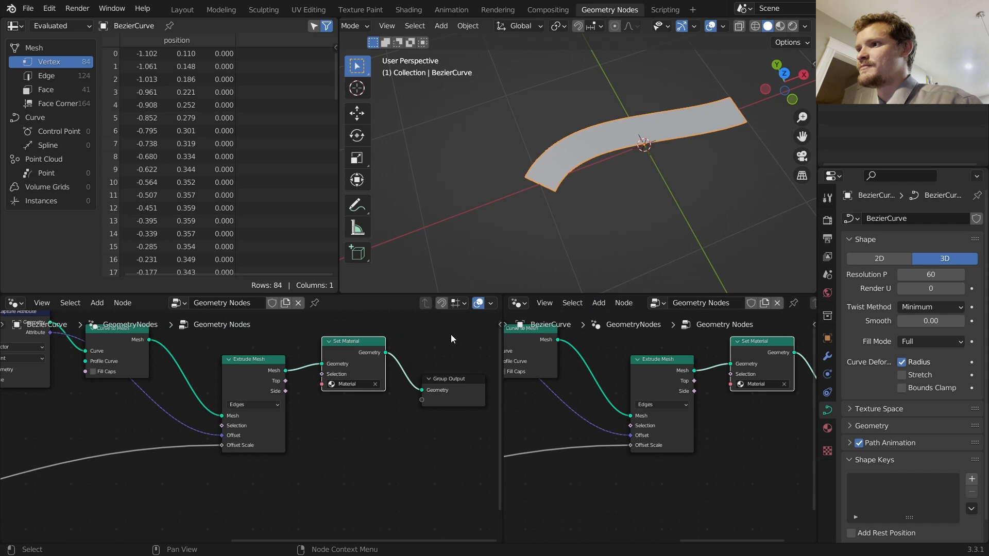
left_click(12, 303)
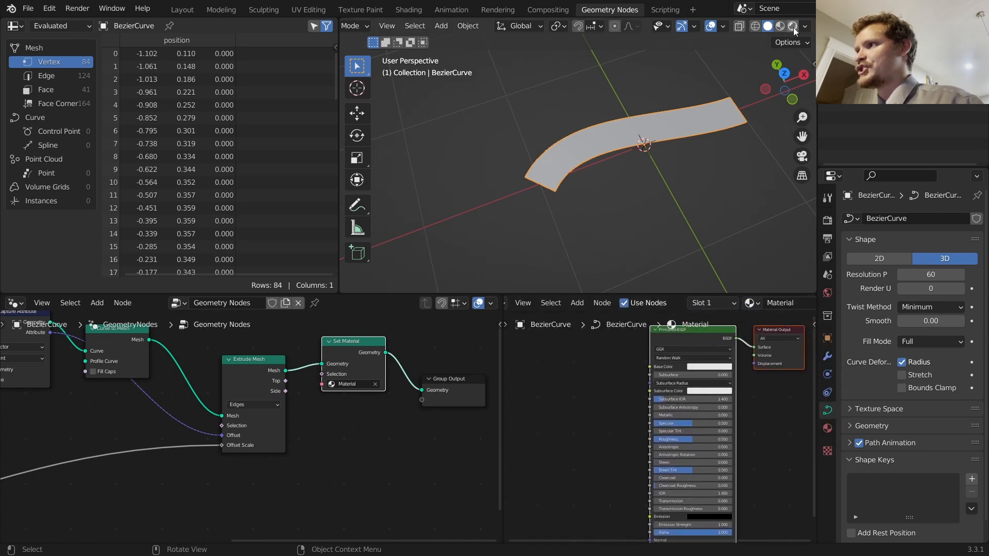
Preview the strip in Material mode and delete the Principled BSDF, leaving only Material Output.
left_click(706, 366)
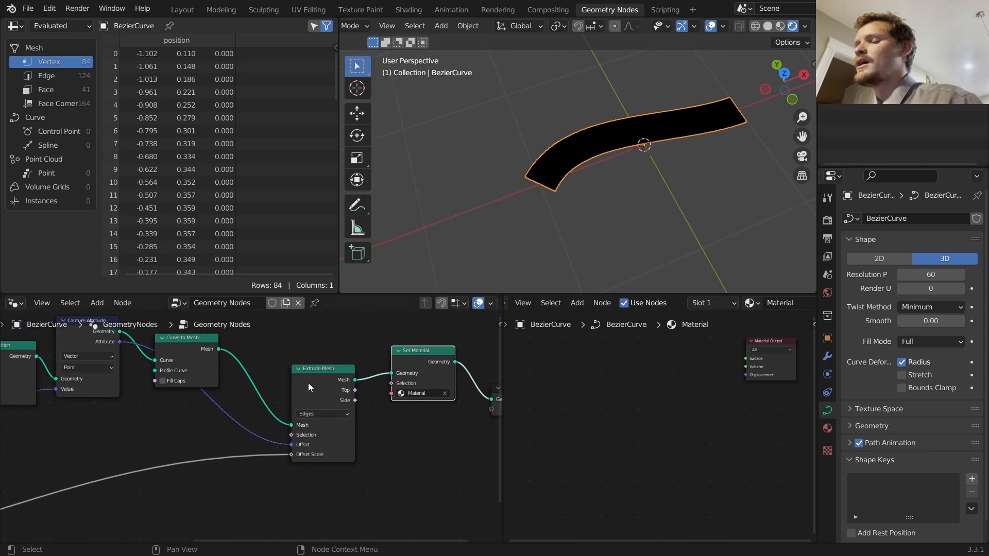
left_click_drag(321, 369, 297, 369)
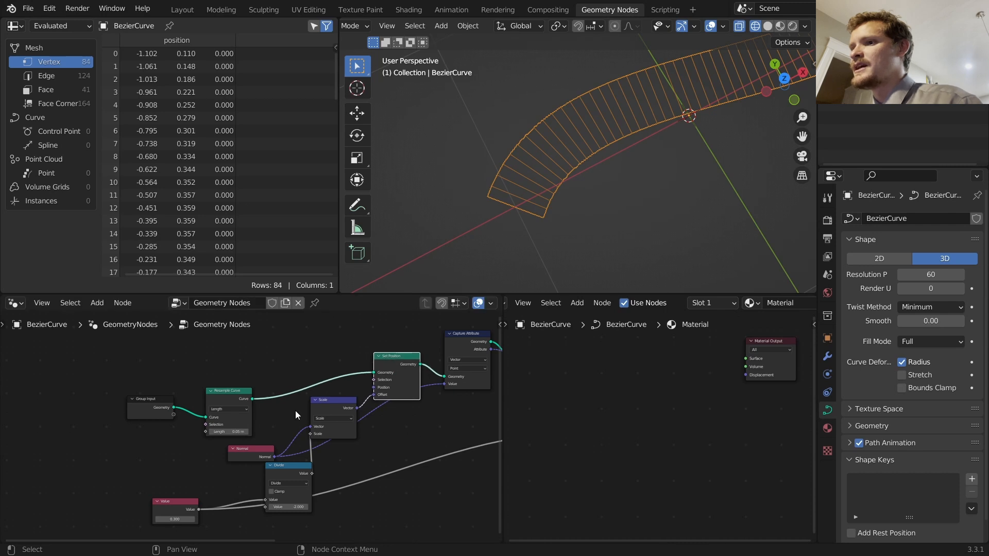
Store the Spline Parameter factor as attribute u1 after Resample Curve.
left_click(97, 302)
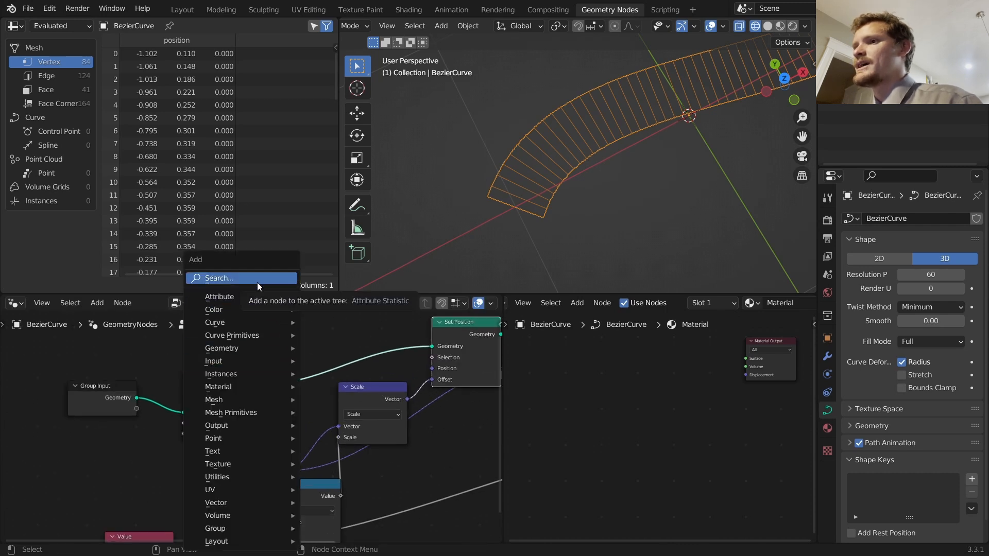
left_click(220, 297)
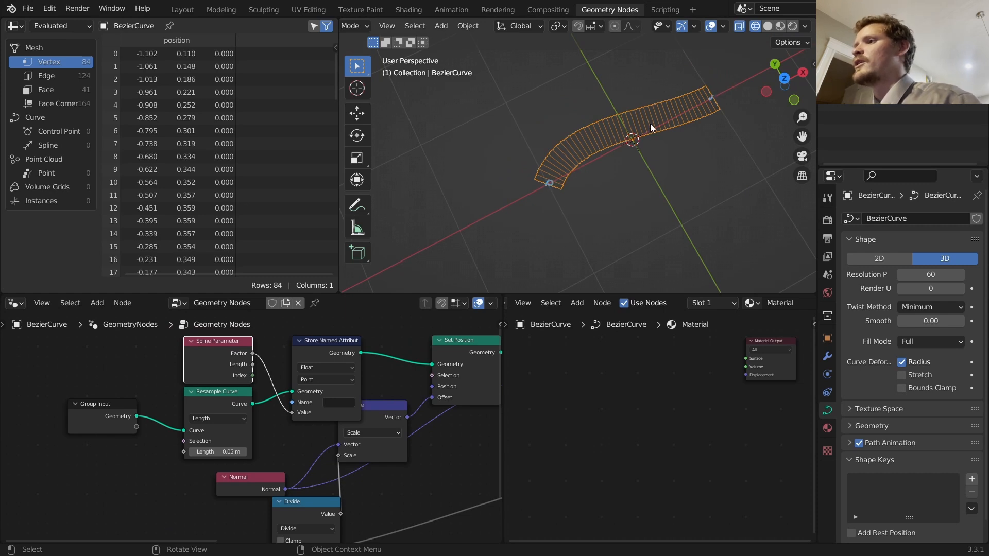
left_click(339, 402)
type("u1")
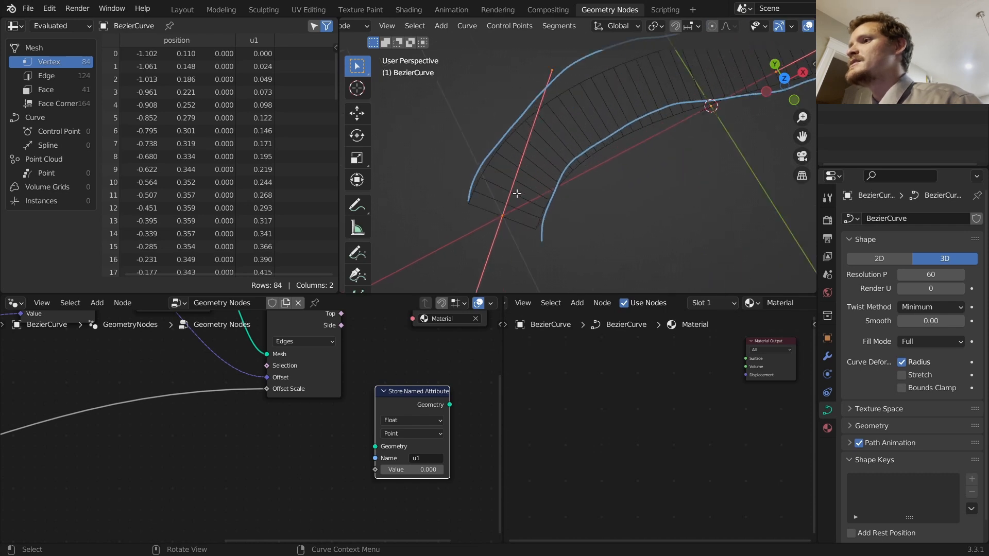
mouse_move(470, 202)
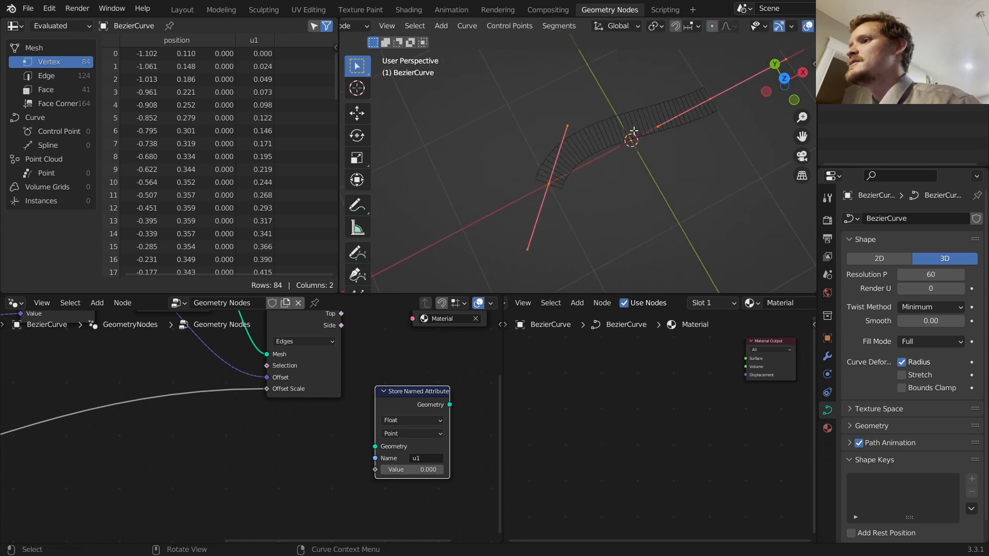
Store a second attribute u2 between Extrude Mesh and Set Material.
key("Tab")
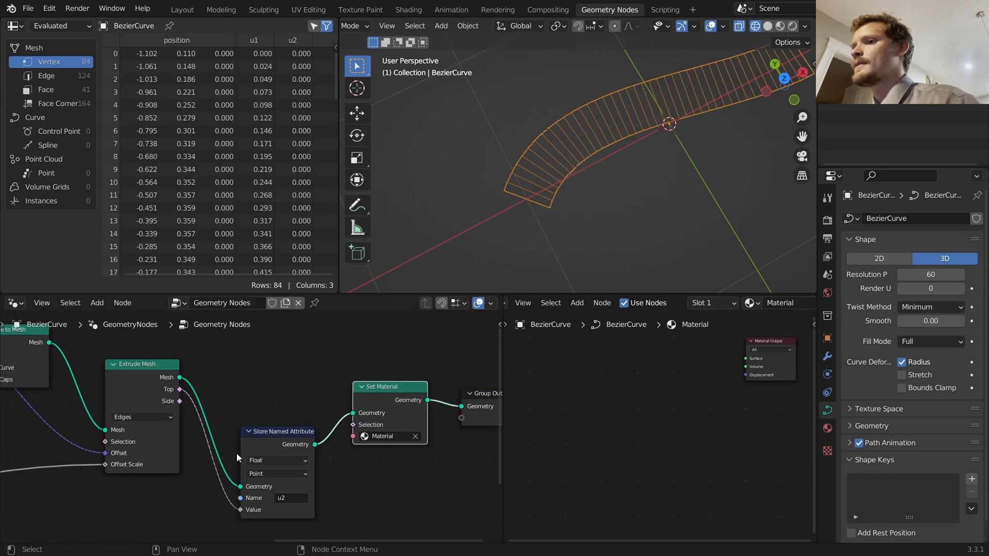
scroll("down", 3)
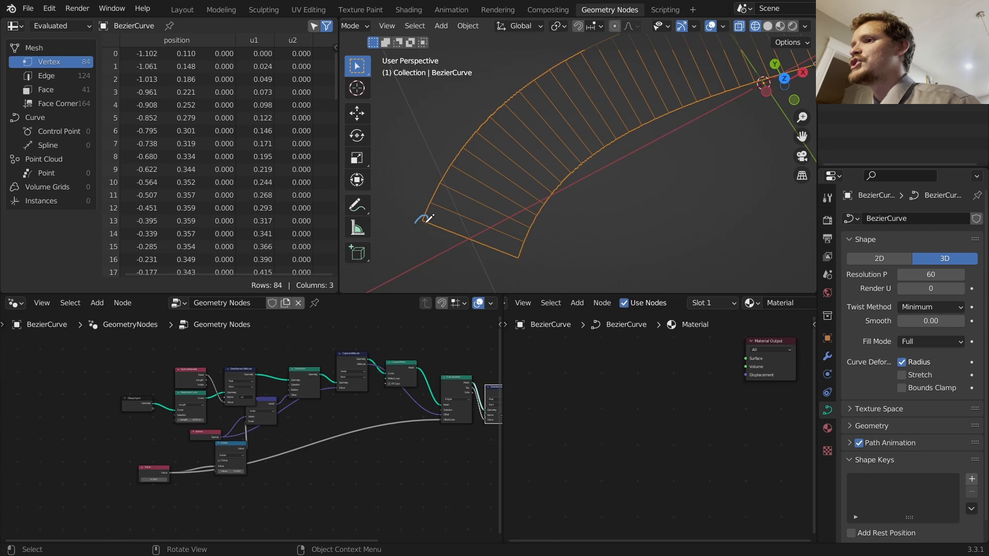
mouse_move(435, 412)
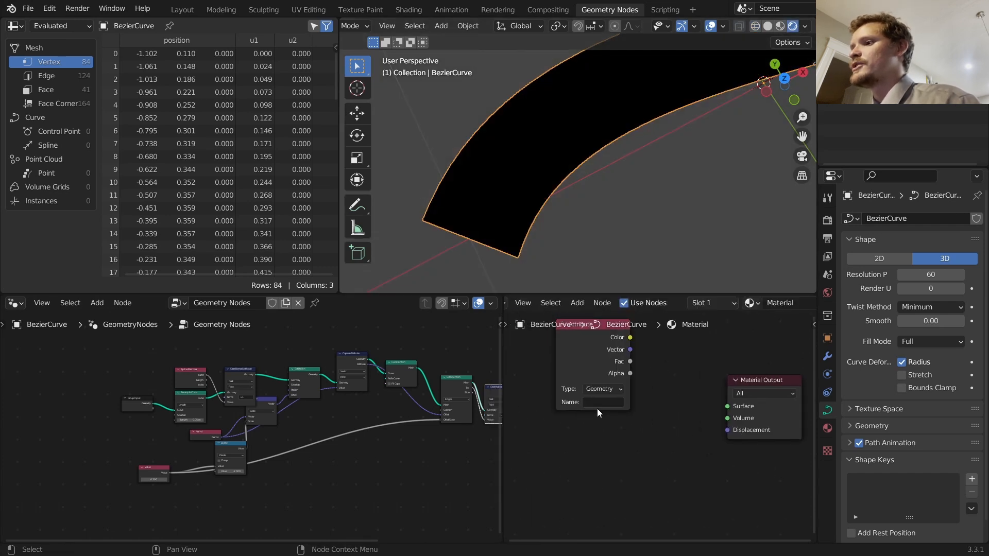
Name the two Attribute nodes u1 and u2 and wire u2's Fac to the surface output.
left_click(605, 402)
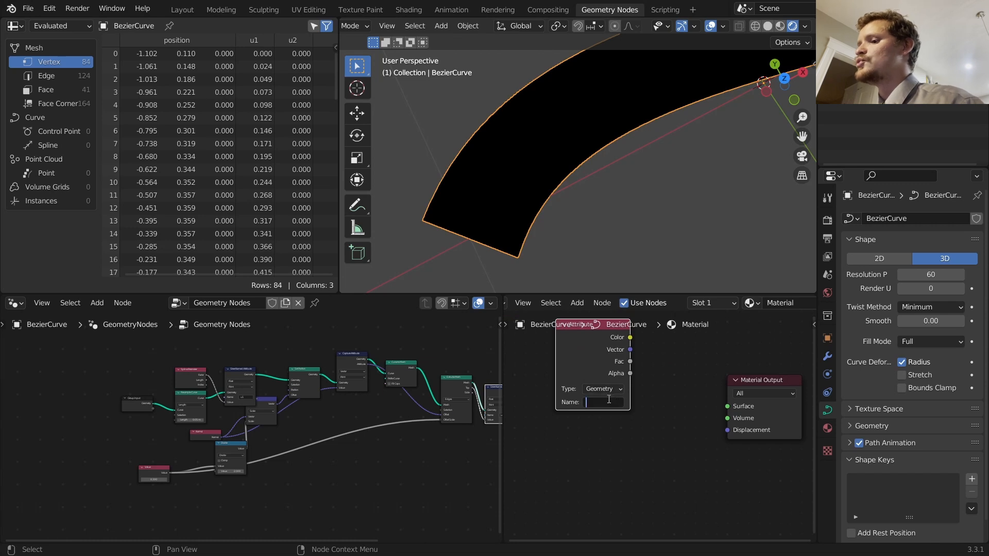
type("u1")
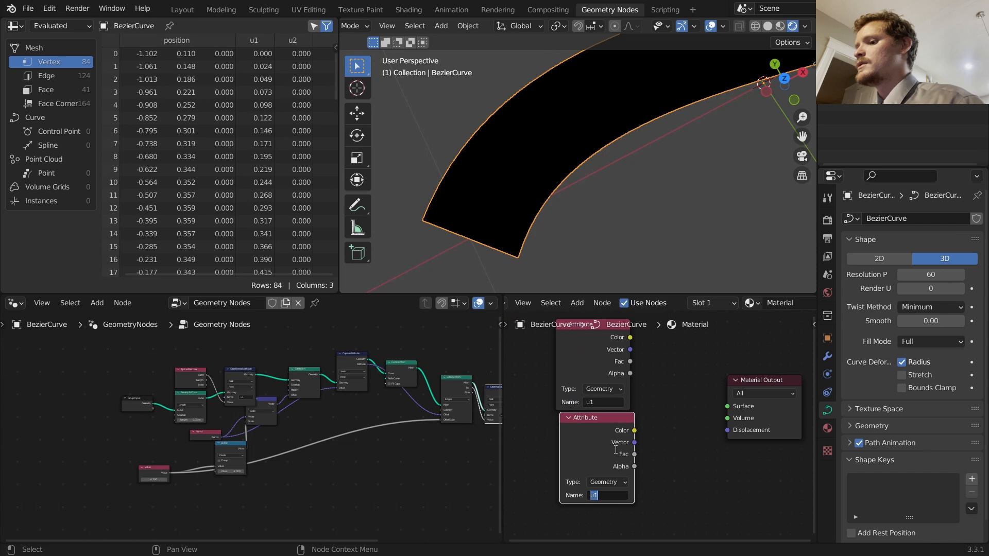
type("u2")
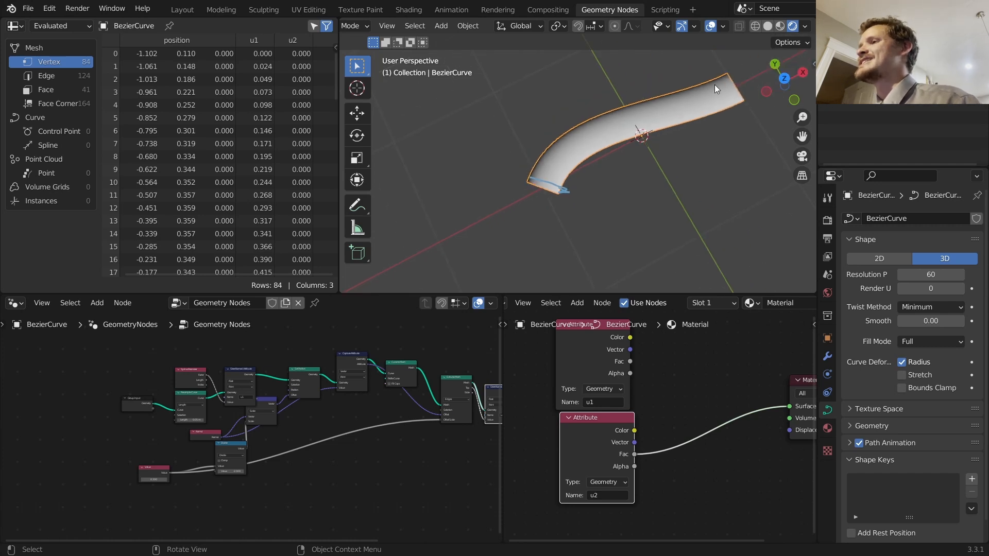
mouse_move(758, 98)
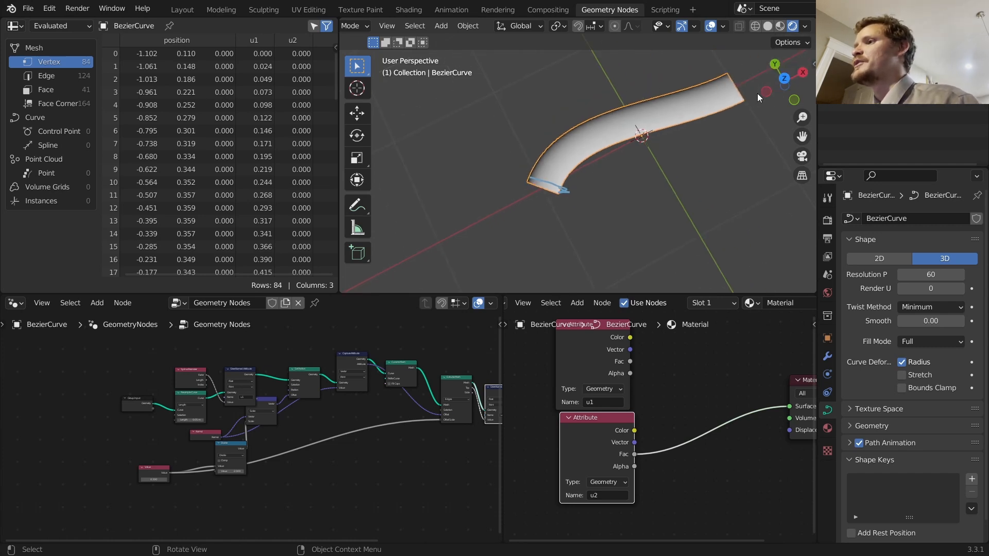
mouse_move(642, 457)
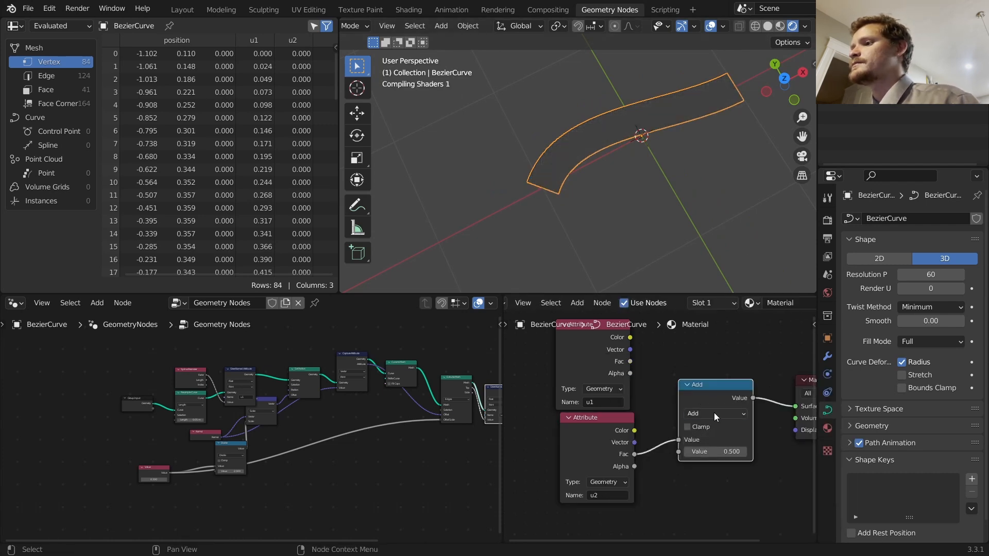
Add a Combine XYZ node taking u1 as X and u2 as Y for the checker texture vector.
left_click(715, 413)
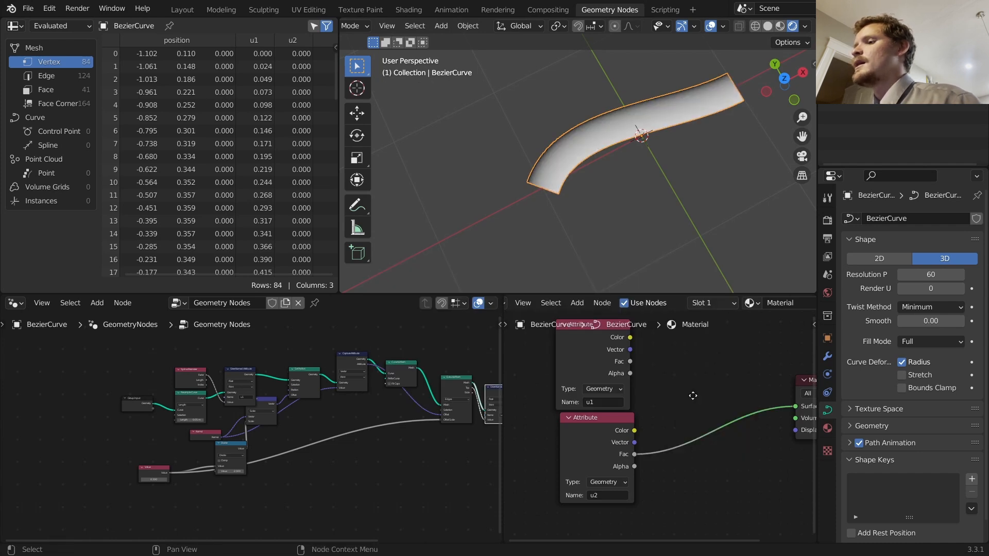
left_click(576, 303)
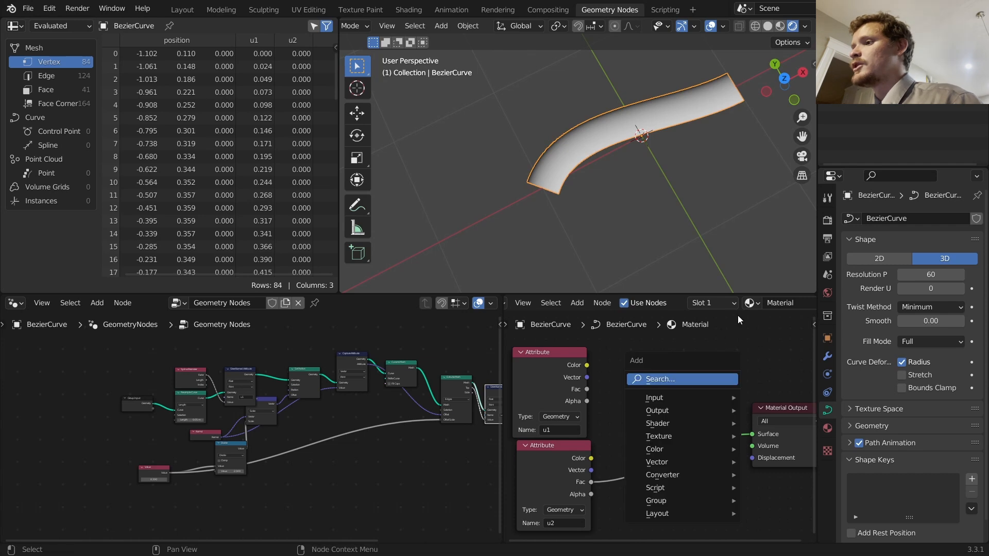
type("combin")
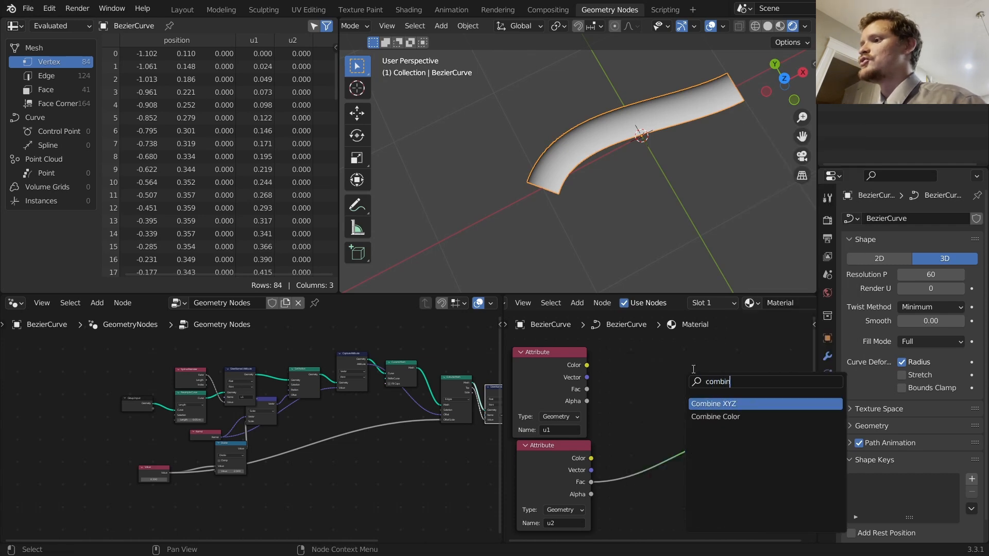
left_click(713, 403)
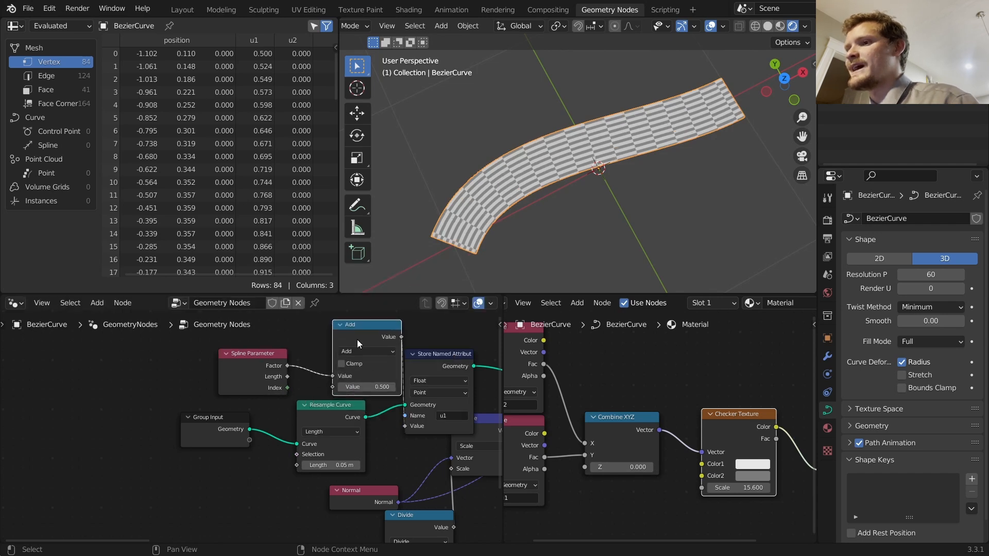
Multiply the spline factor by a Curve Length node before storing u1.
left_click(365, 351)
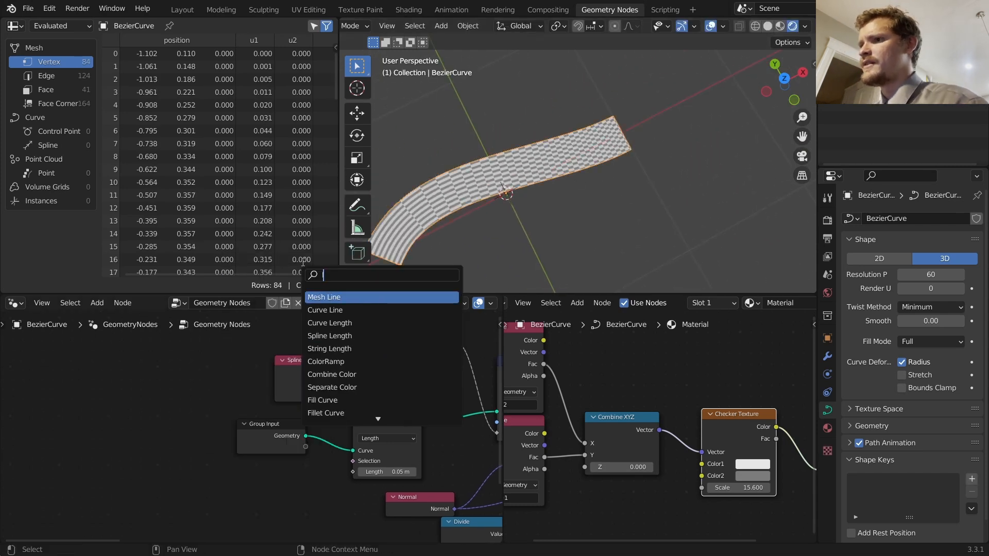
left_click(329, 323)
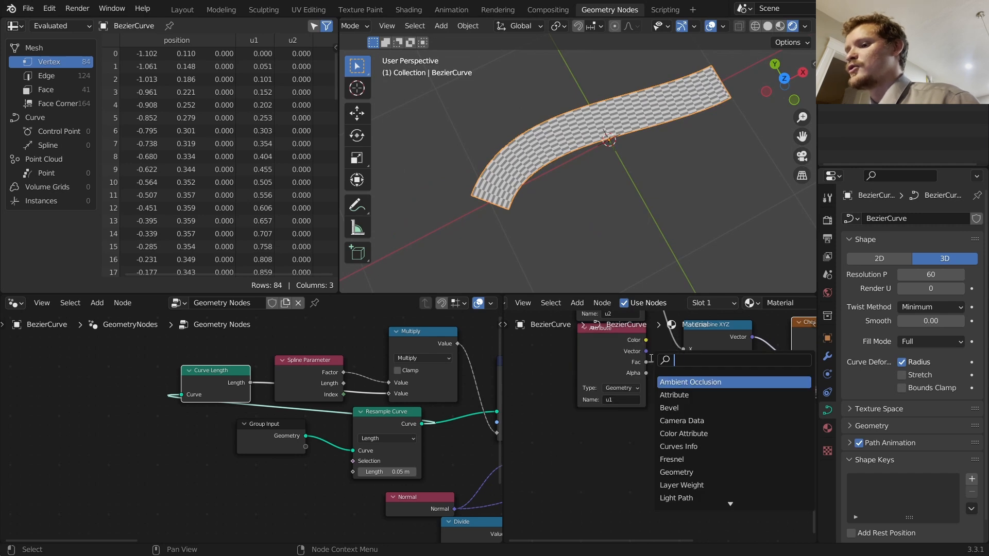
Add #frame to u1 via a Math Add node and play back the flowing pattern.
type("math")
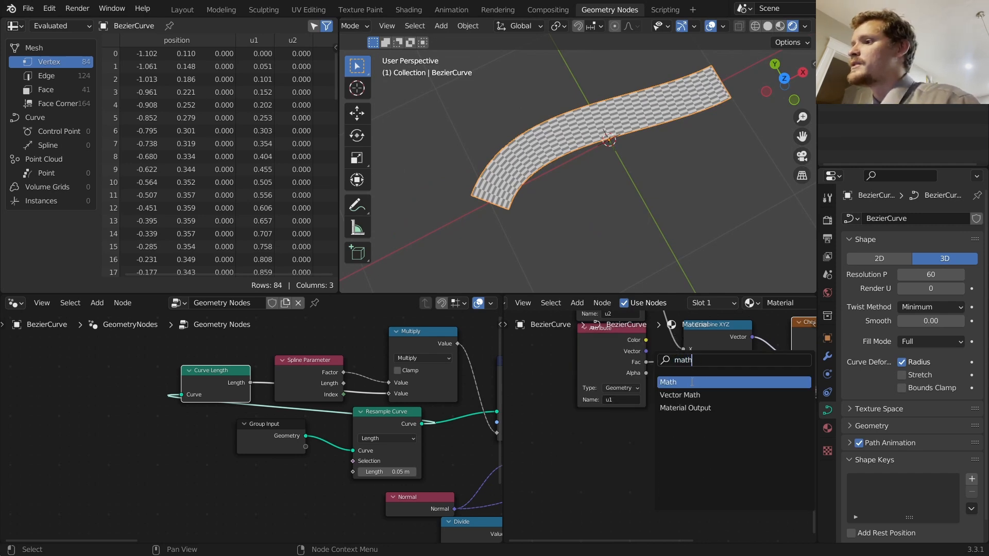
left_click(668, 382)
type("#frame")
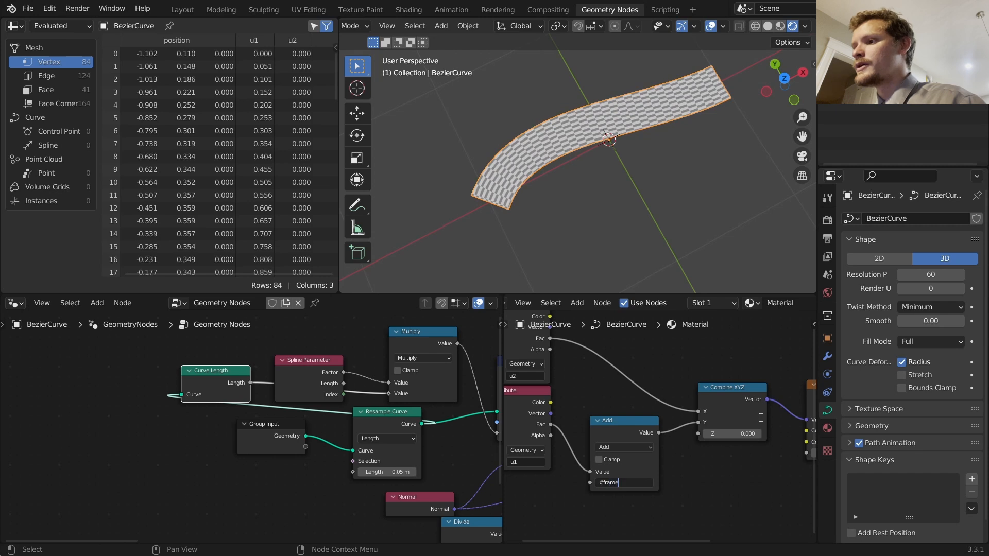
key("space")
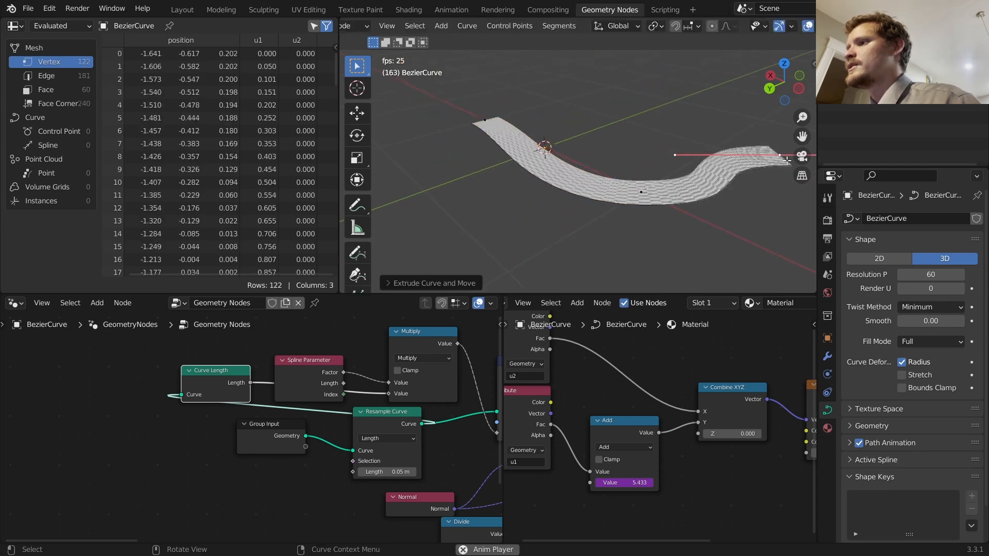
key("Tab")
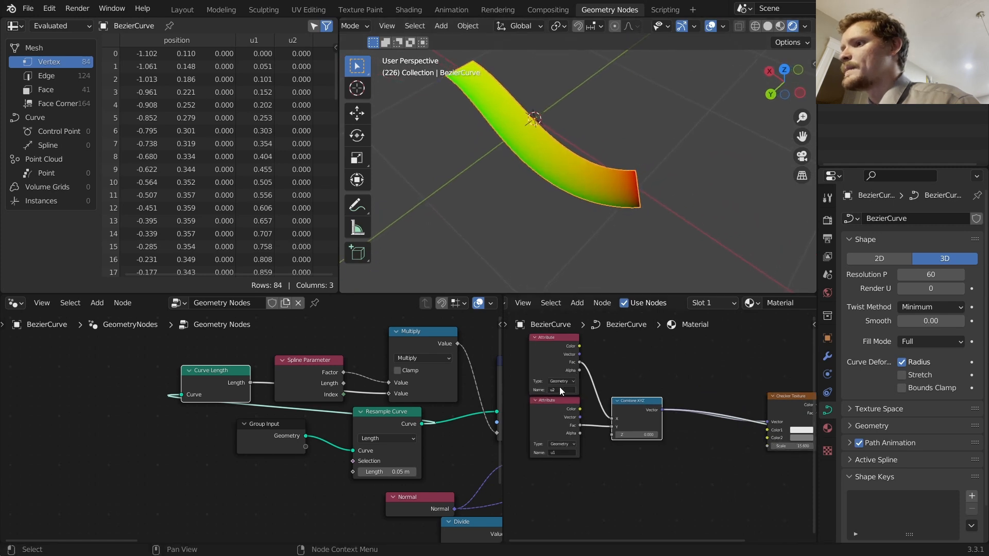
left_click(554, 400)
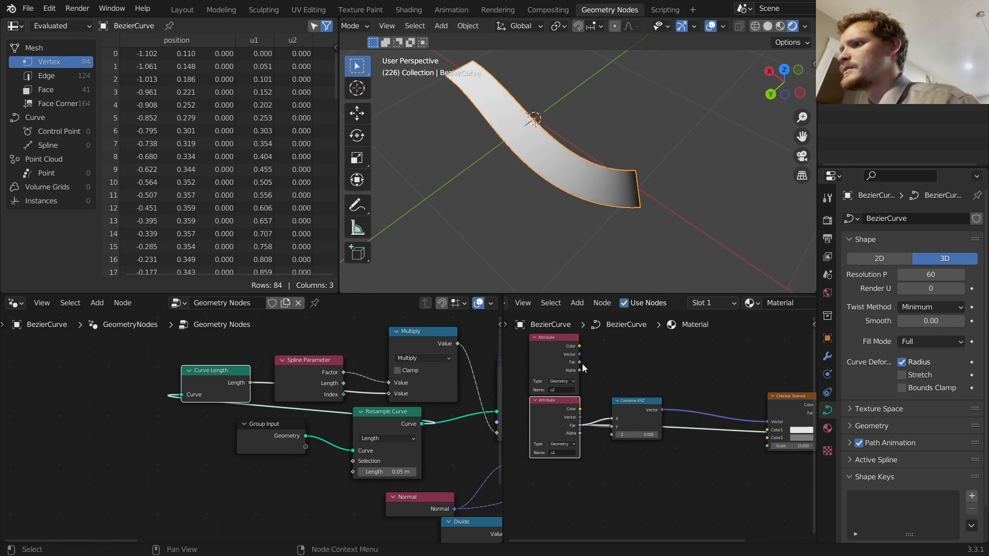
left_click(636, 410)
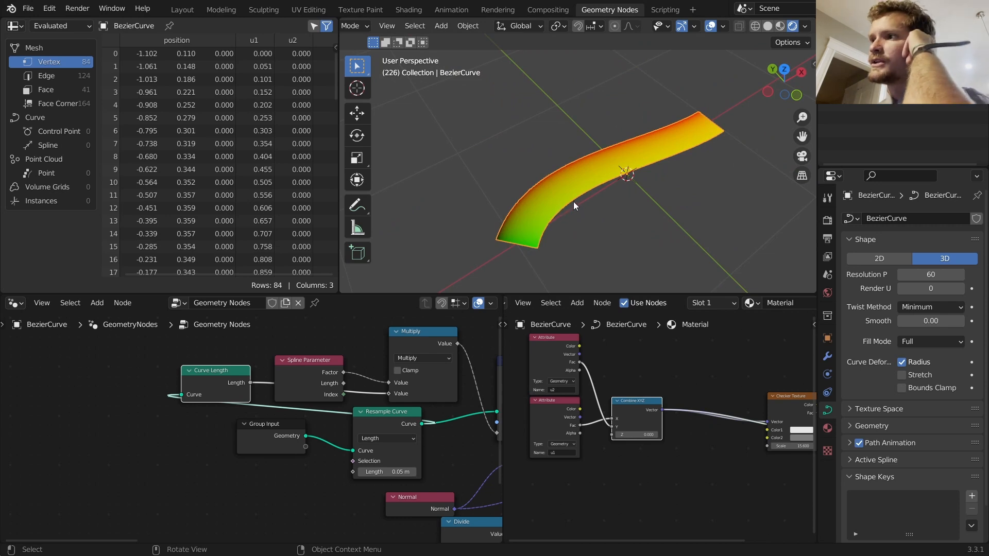
mouse_move(577, 201)
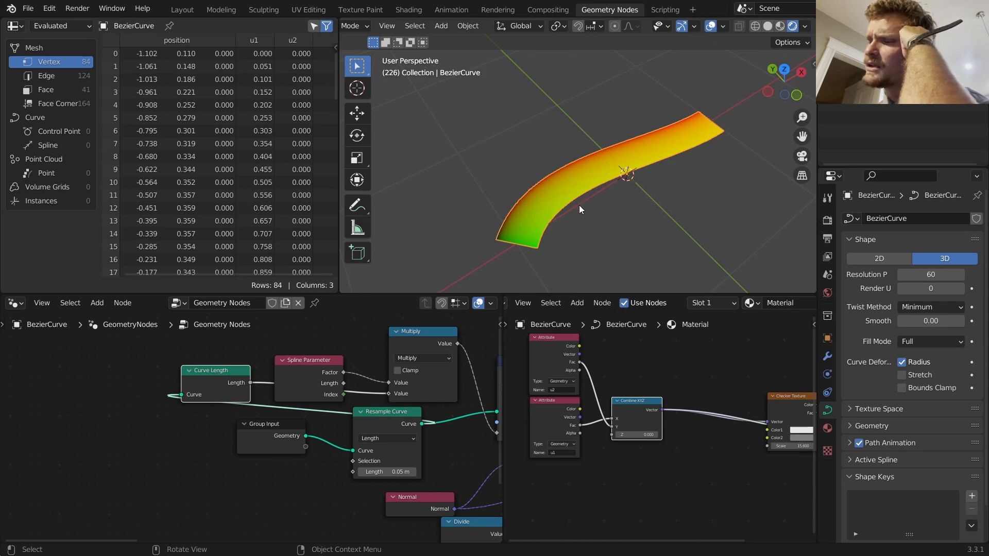
mouse_move(579, 210)
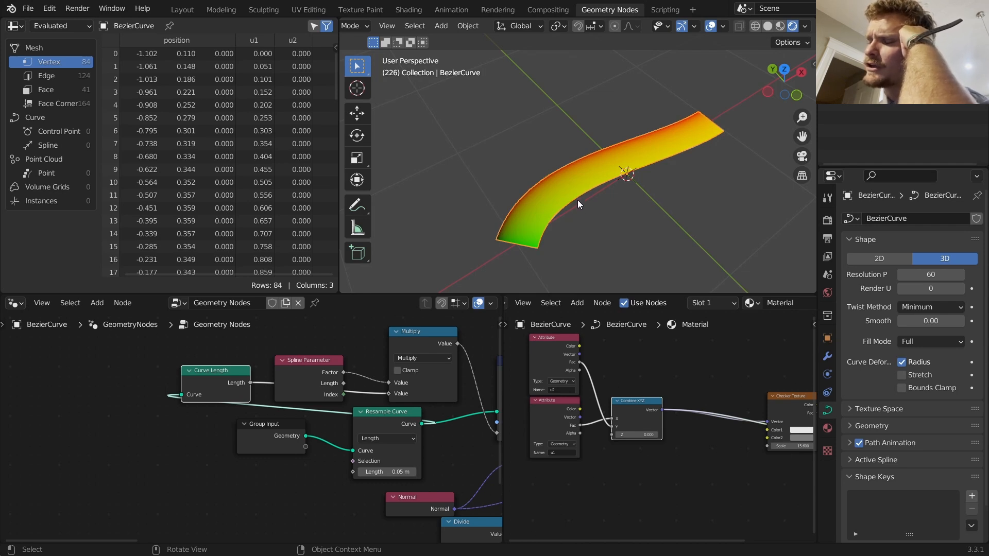
mouse_move(569, 219)
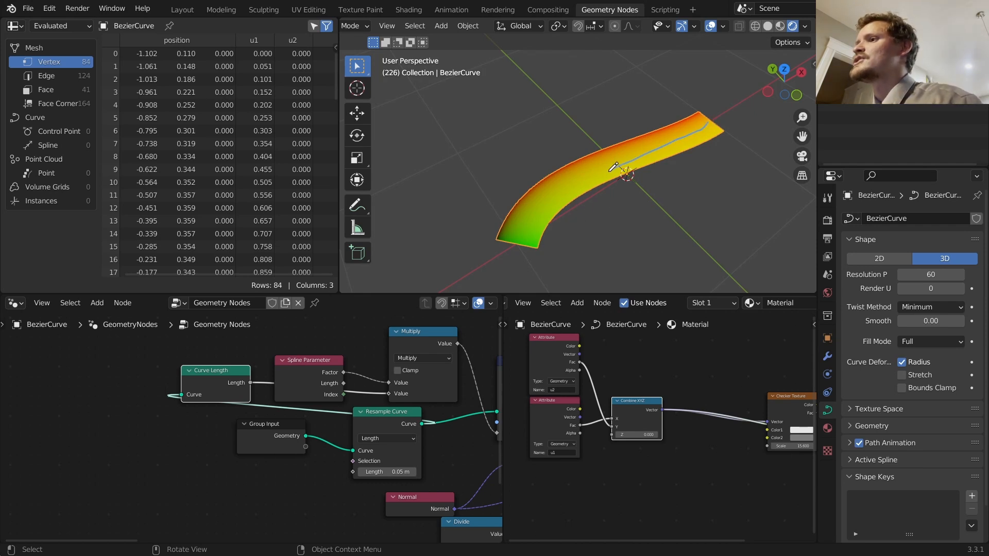
mouse_move(552, 238)
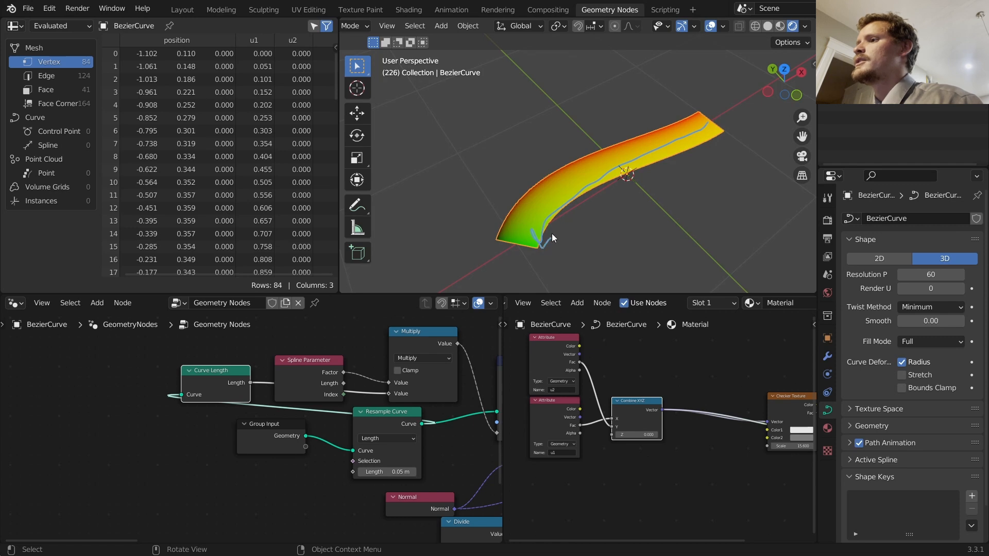